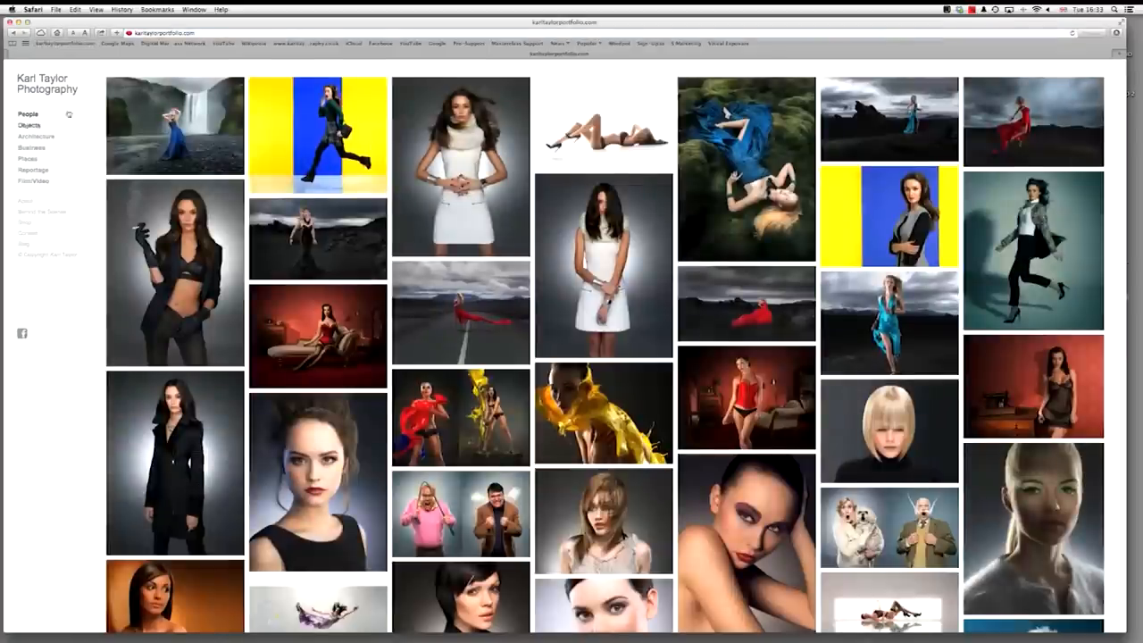
Step: View the red-dress photo from the People gallery full size, then switch to the Objects gallery
left_click(175, 125)
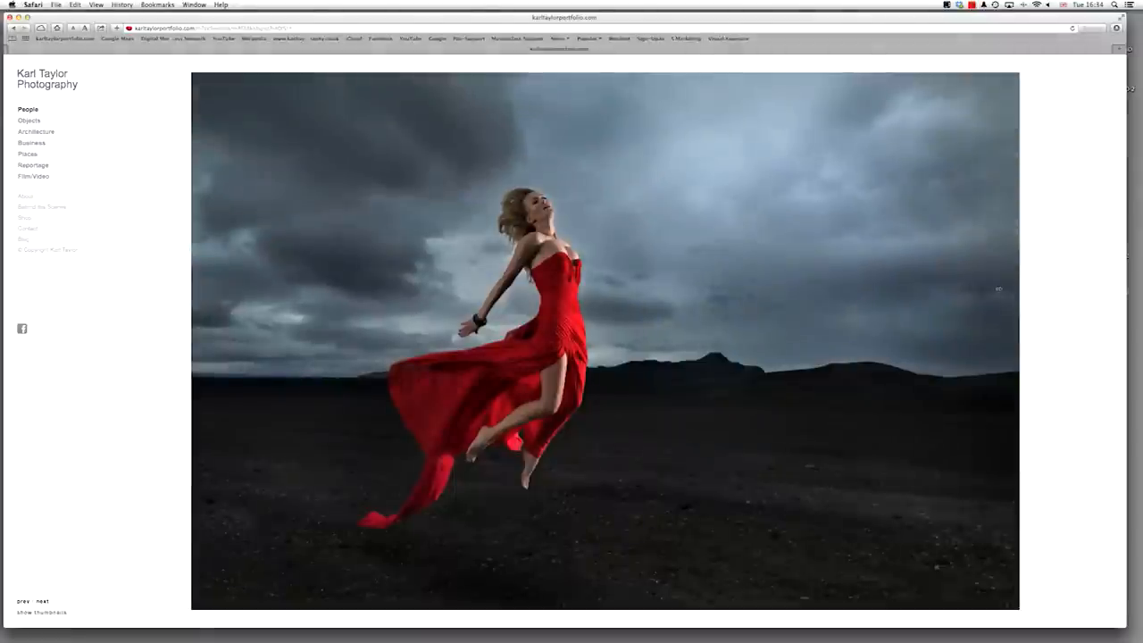
left_click(29, 122)
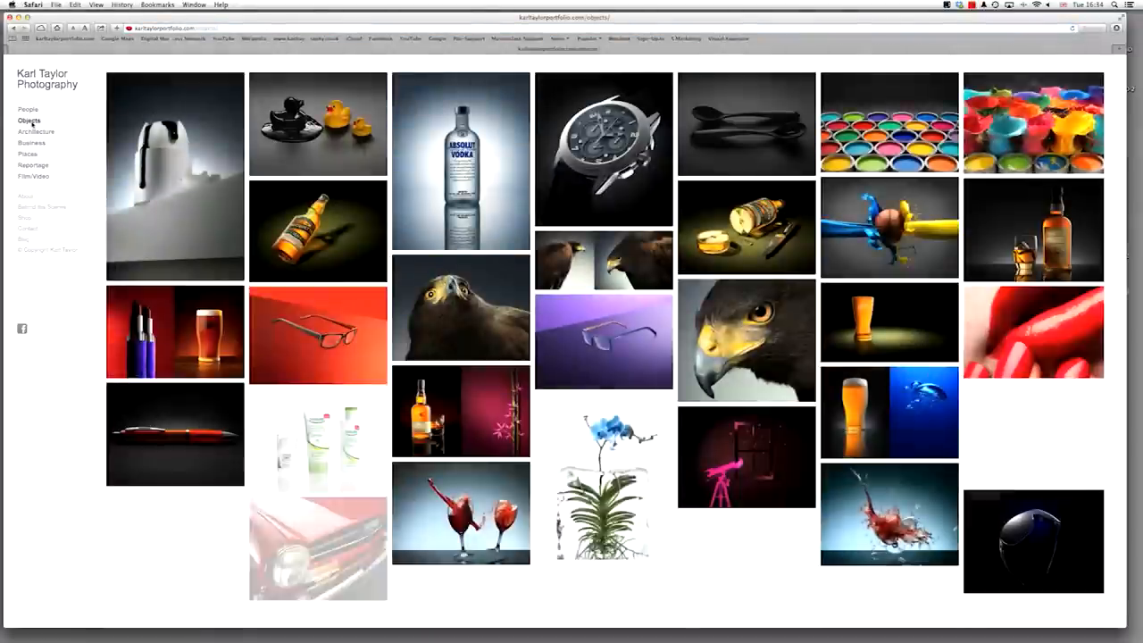